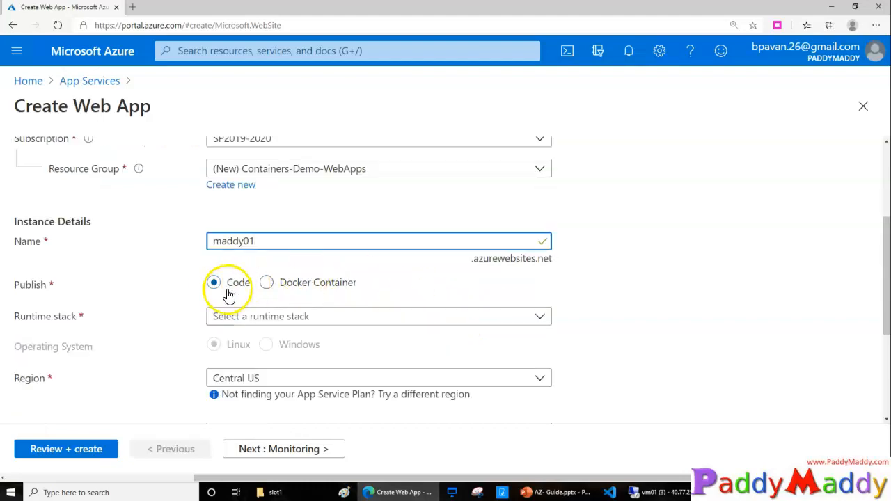
Publish maddy01 as a Linux Docker Container in West US 2 with a new P1v2 plan.
{"action": "left_click", "coordinate": [266, 282]}
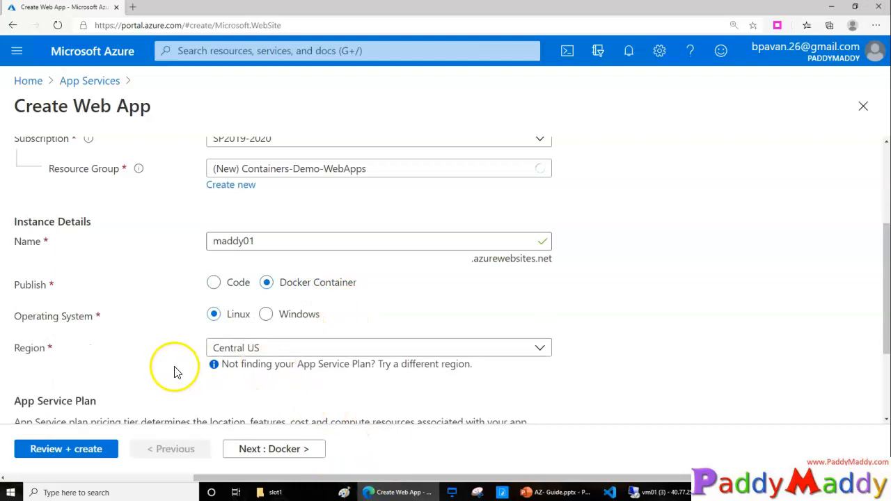
{"action": "scroll", "scroll_direction": "down", "scroll_amount": 3}
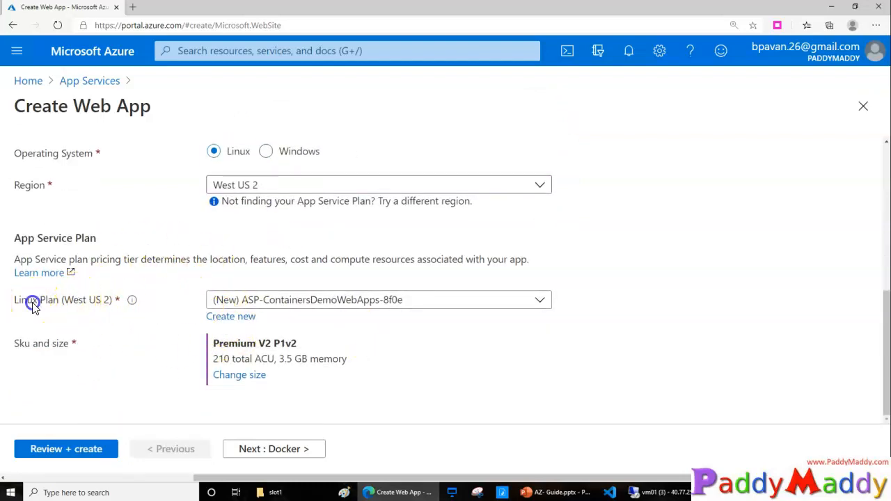
{"action": "left_click", "coordinate": [66, 448]}
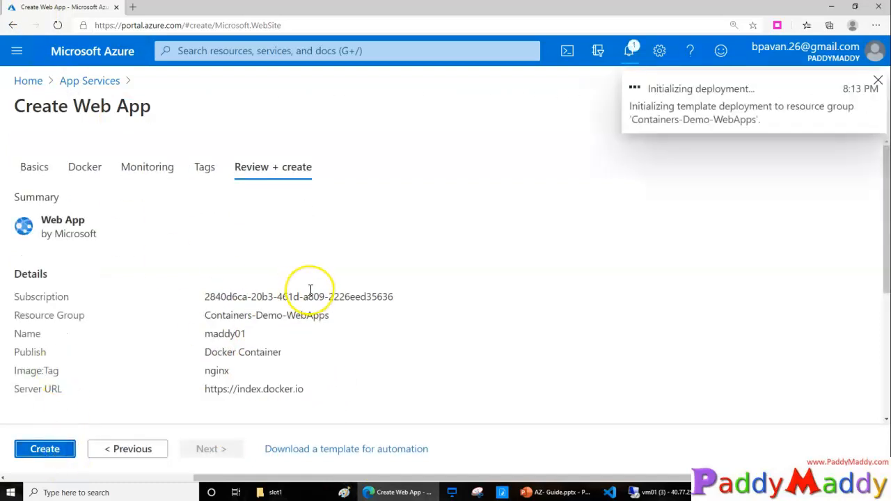
Submit the maddy01 deployment and view its deployment progress page.
{"action": "left_click", "coordinate": [44, 449]}
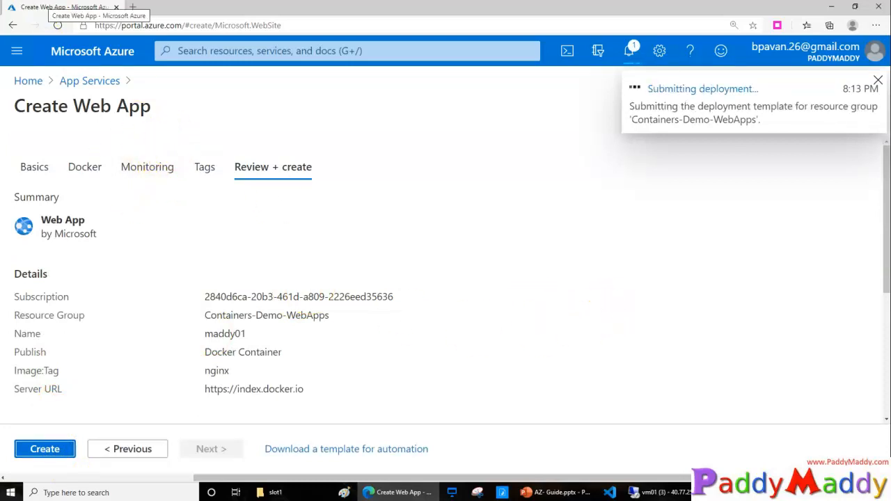
{"action": "left_click", "coordinate": [45, 449]}
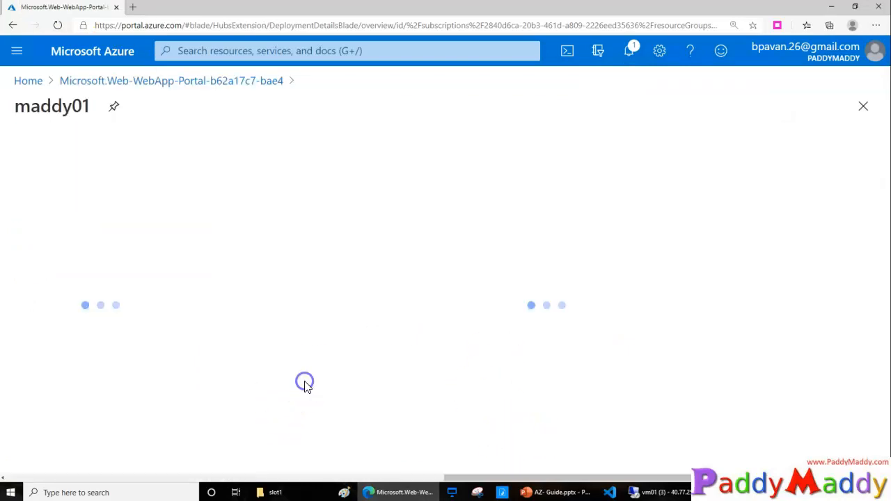